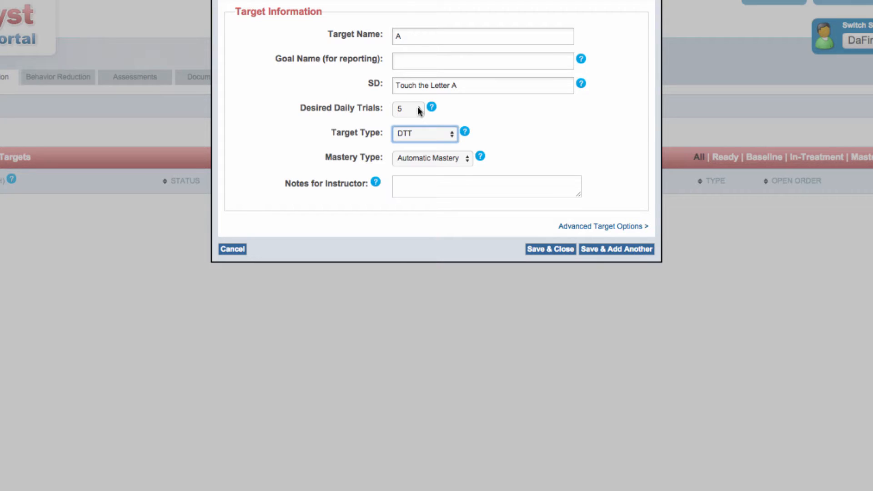
- Keep 5 desired daily trials and set target A's type to Anecdotal with manual mastery
click(407, 108)
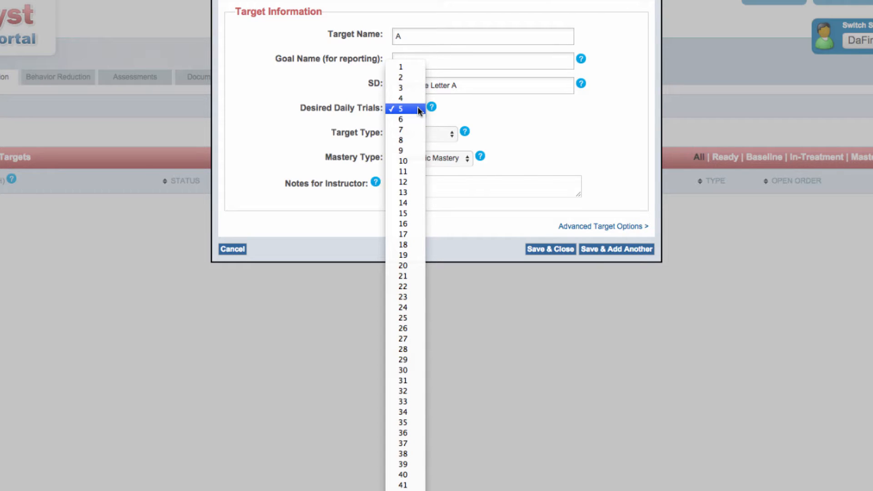
mouse_move(401, 119)
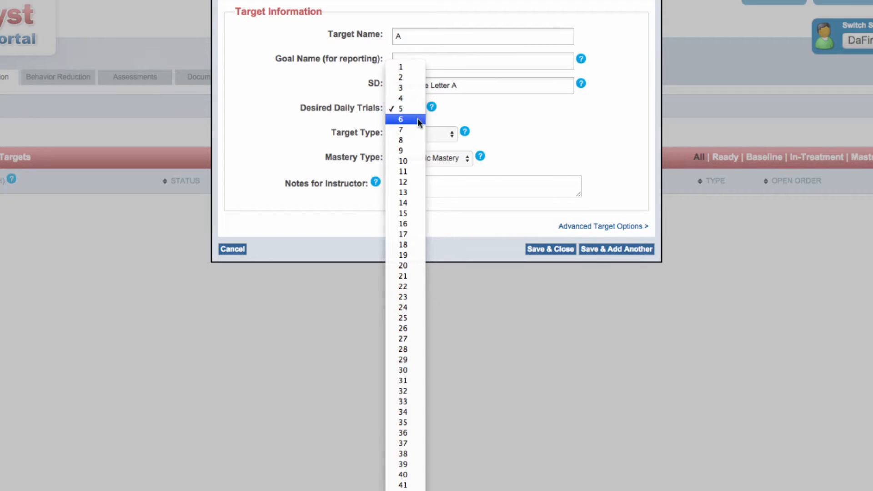
mouse_move(415, 108)
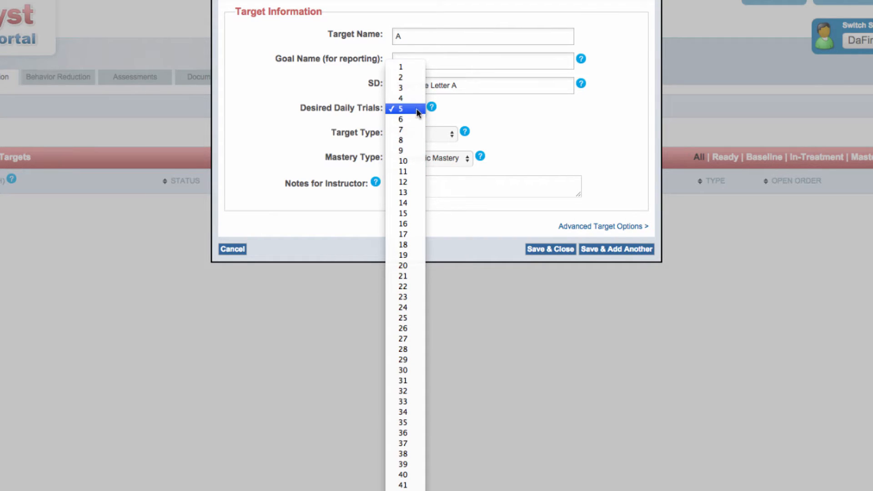
click(402, 108)
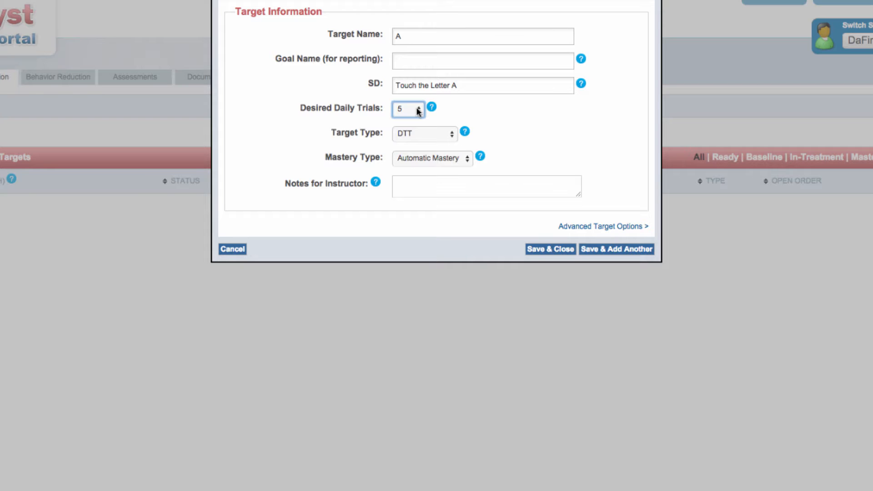
click(425, 134)
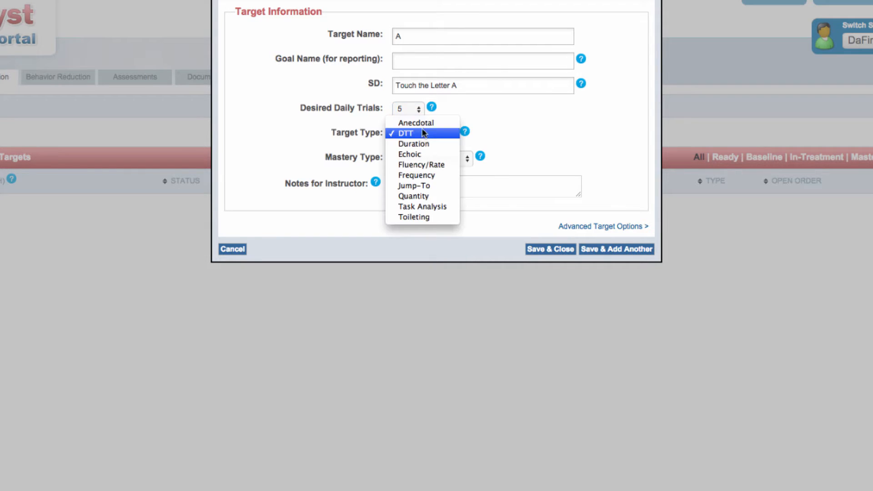
mouse_move(415, 123)
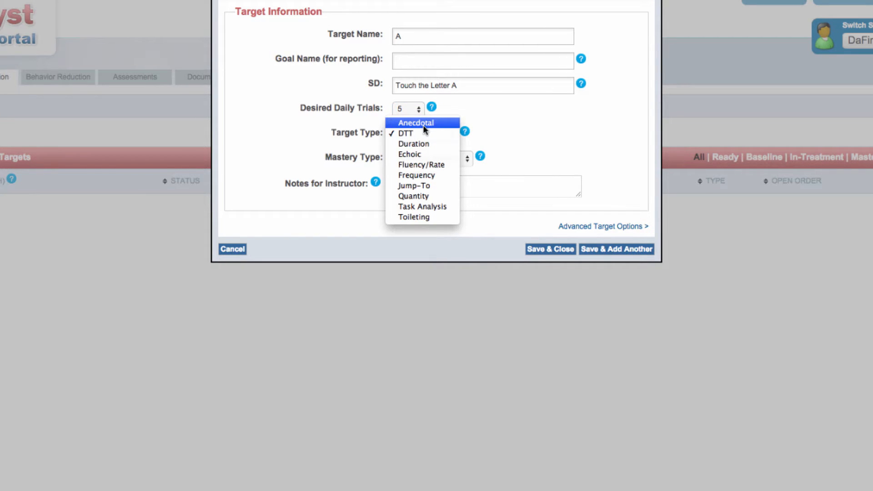
mouse_move(423, 133)
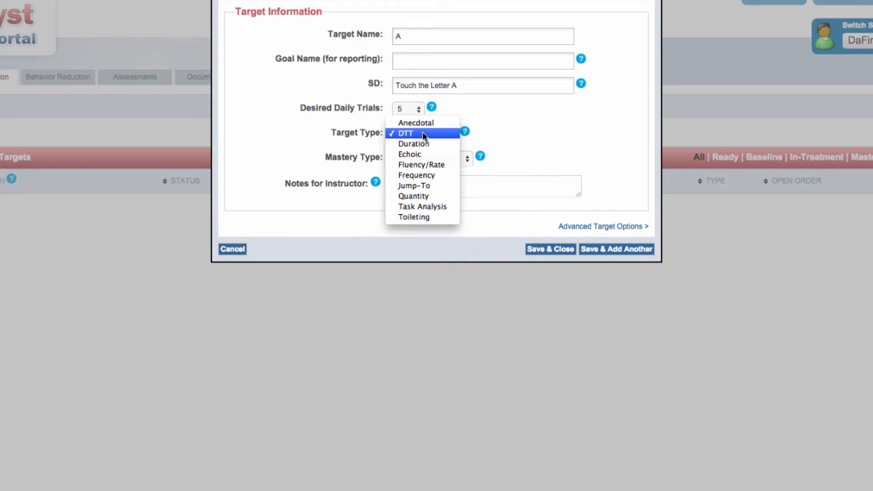
mouse_move(422, 144)
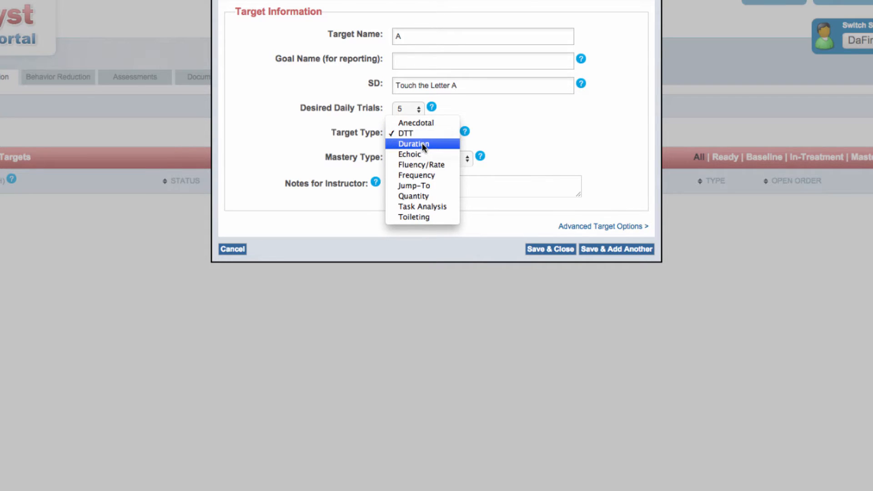
mouse_move(421, 155)
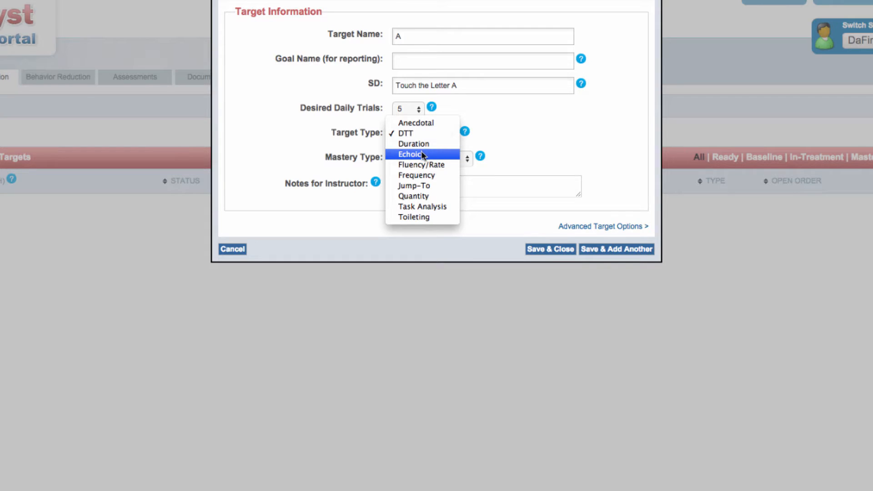
mouse_move(416, 175)
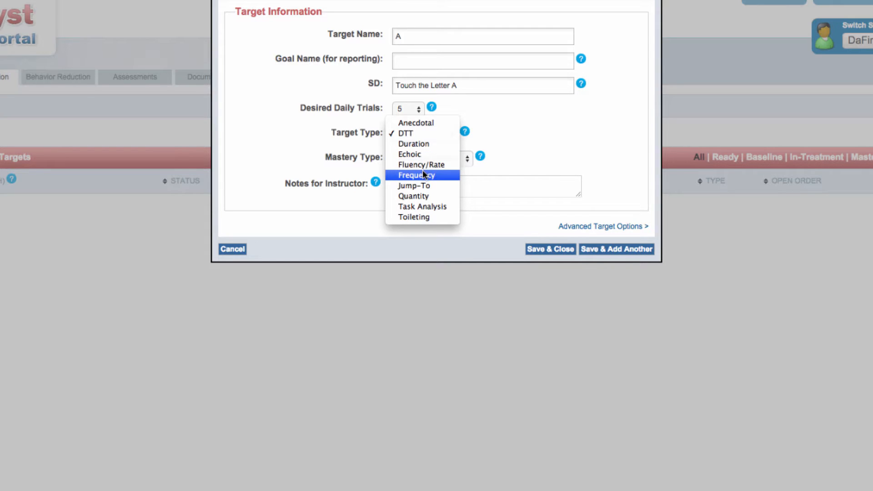
mouse_move(423, 186)
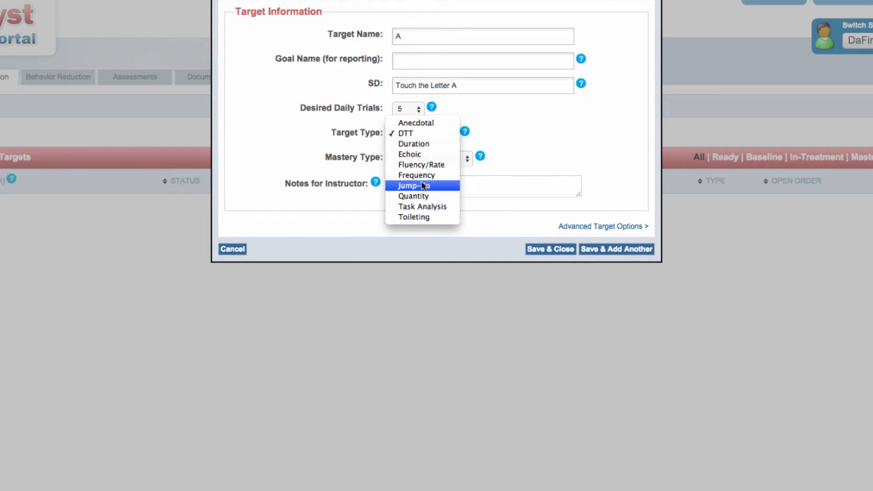
mouse_move(413, 196)
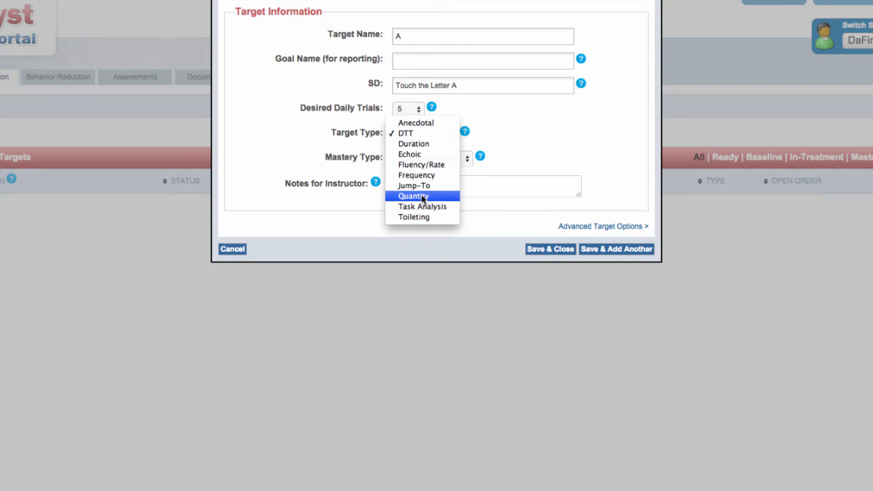
mouse_move(422, 207)
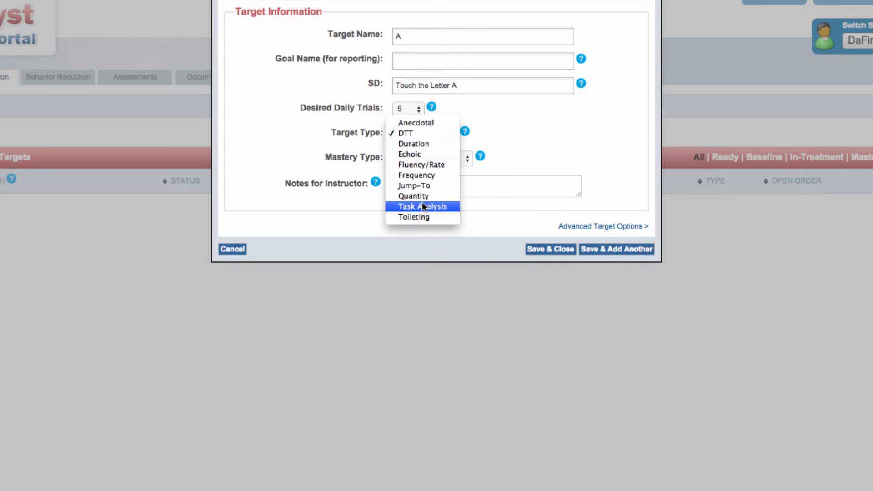
mouse_move(422, 216)
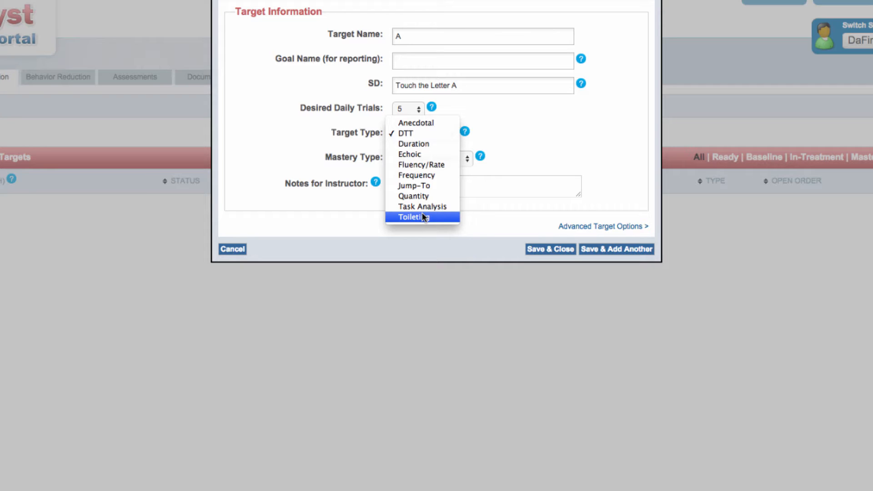
mouse_move(442, 217)
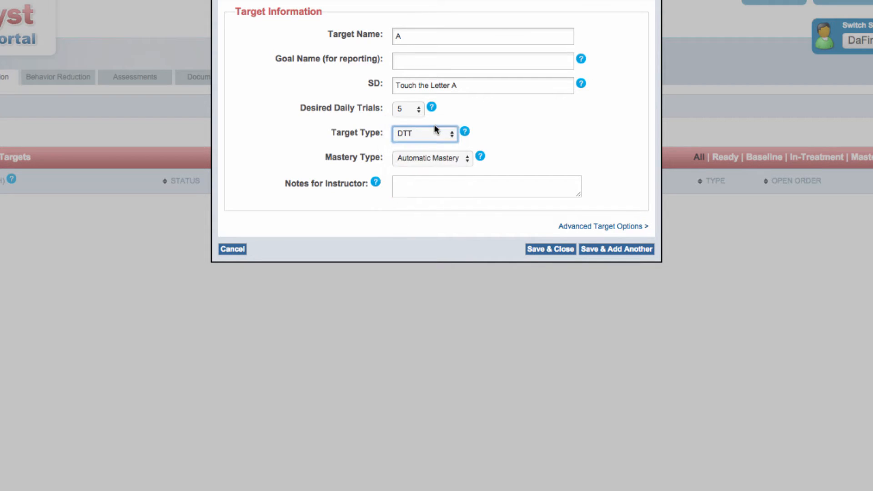
click(425, 133)
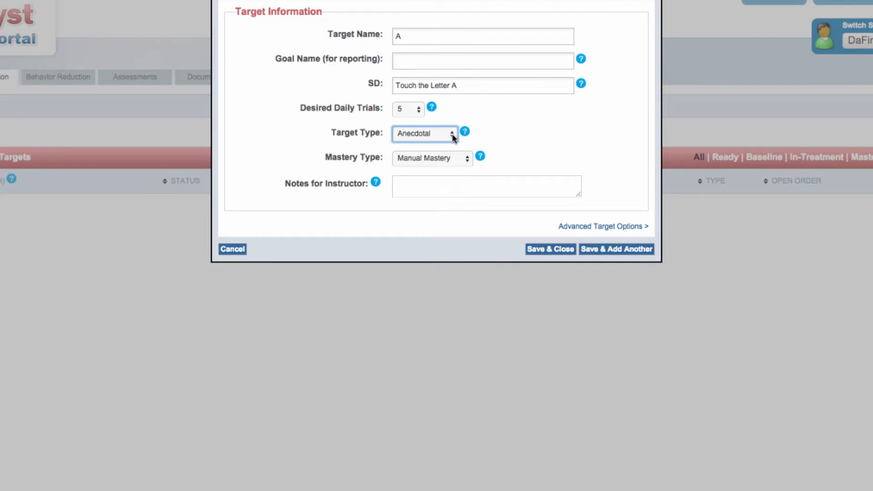
- Set target A's type back to DTT, leaving mastery manual
click(425, 133)
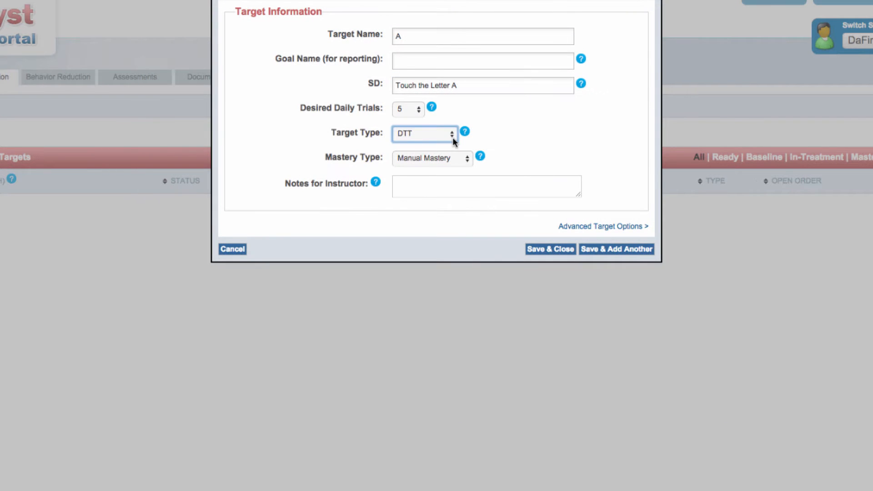
- Set target A's type to Duration, showing a 0 min 0 sec duration field
click(424, 133)
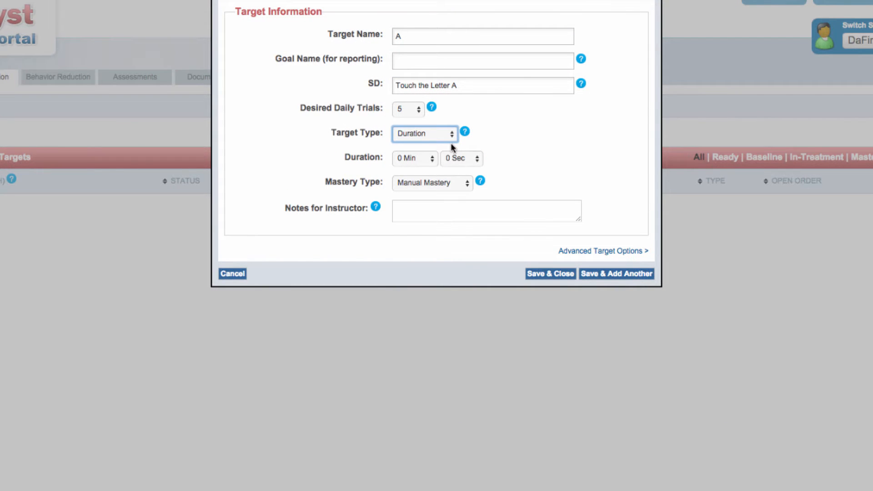
click(412, 158)
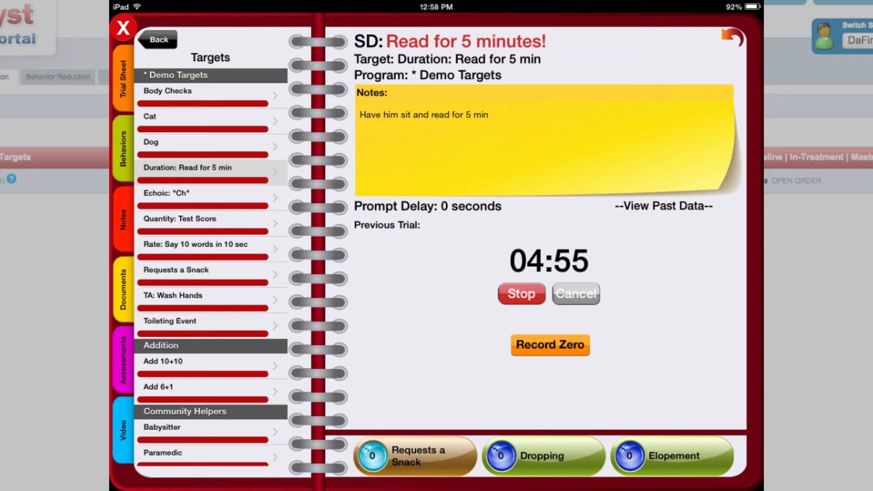
click(664, 206)
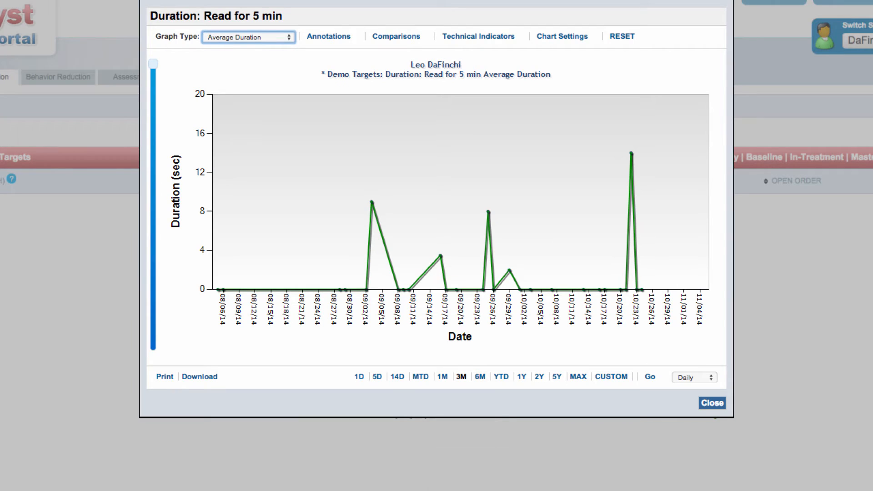
click(249, 37)
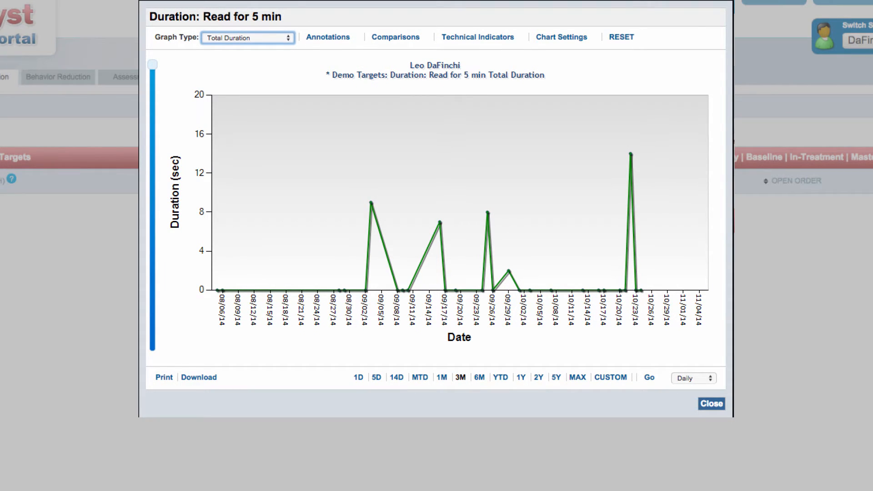
click(247, 38)
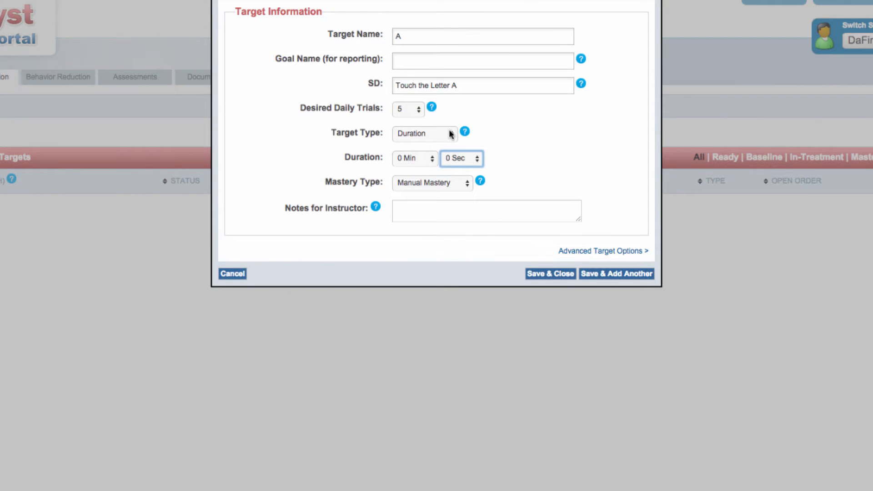
- Set target A's type to Echoic and view its articulation-rating sample graph
click(425, 133)
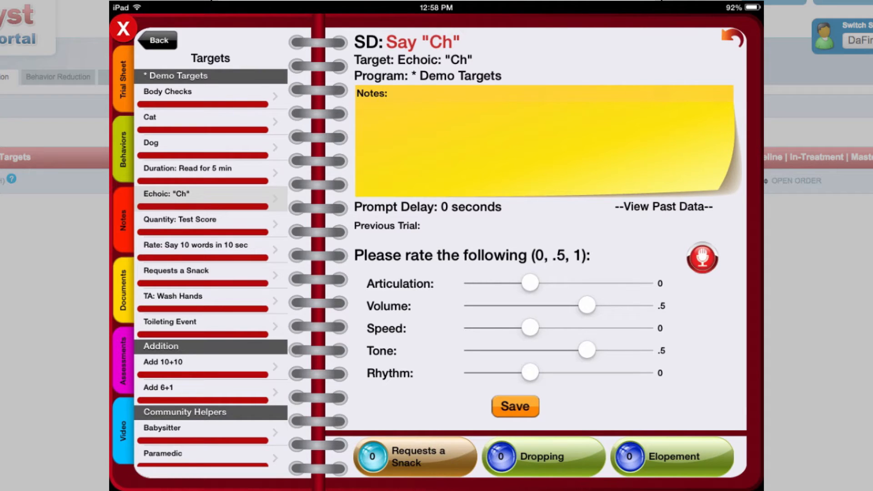
click(663, 207)
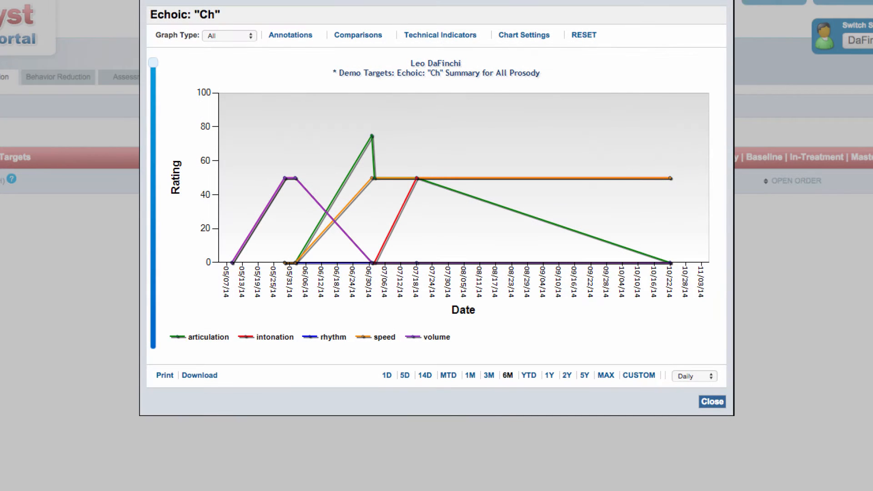
click(229, 34)
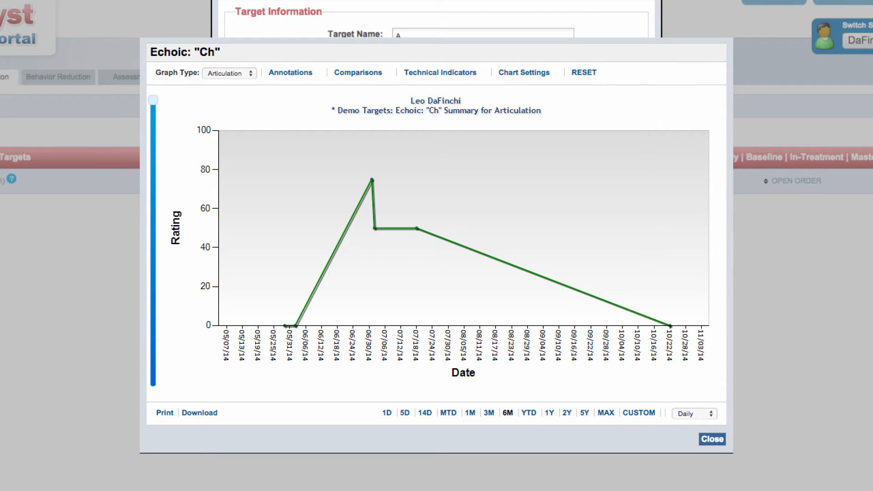
- Set type to Fluency/Rate and view the rate chart per 15 minutes, per hour, and total count
click(712, 439)
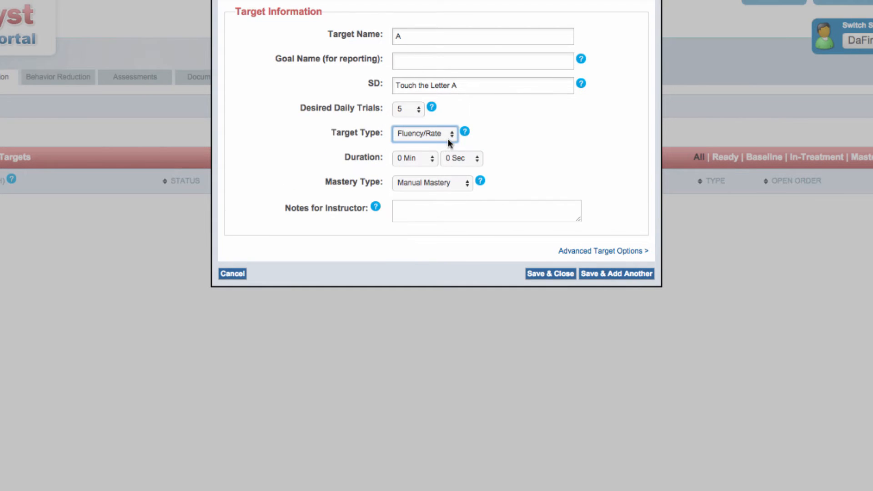
mouse_move(466, 154)
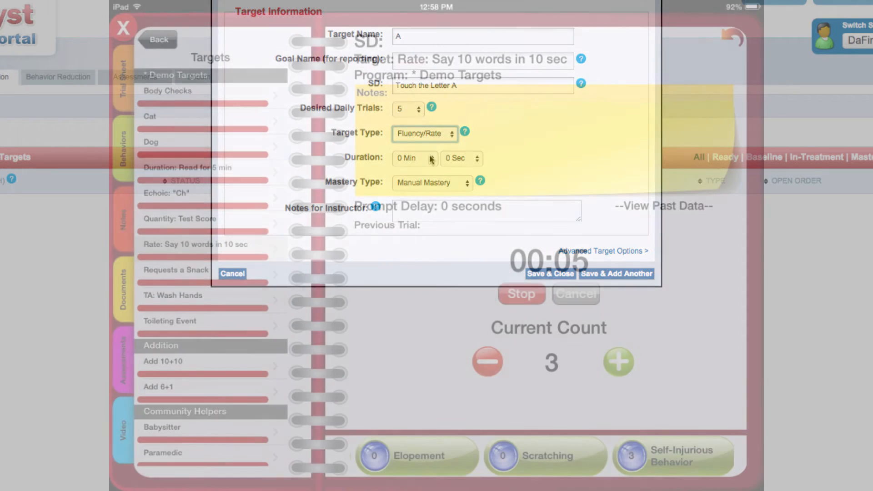
click(232, 274)
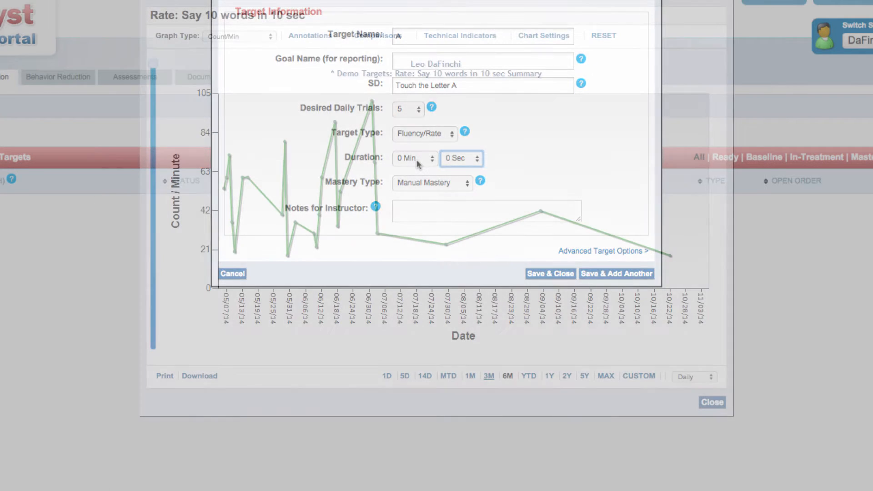
click(232, 274)
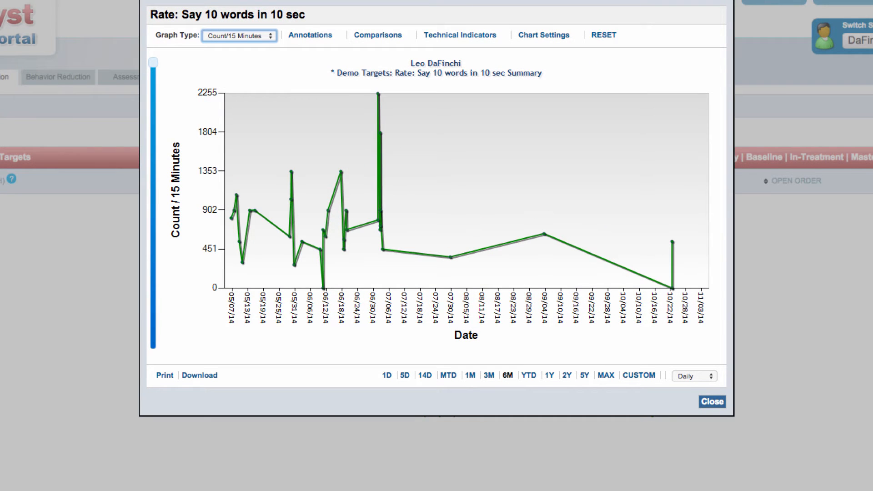
click(239, 36)
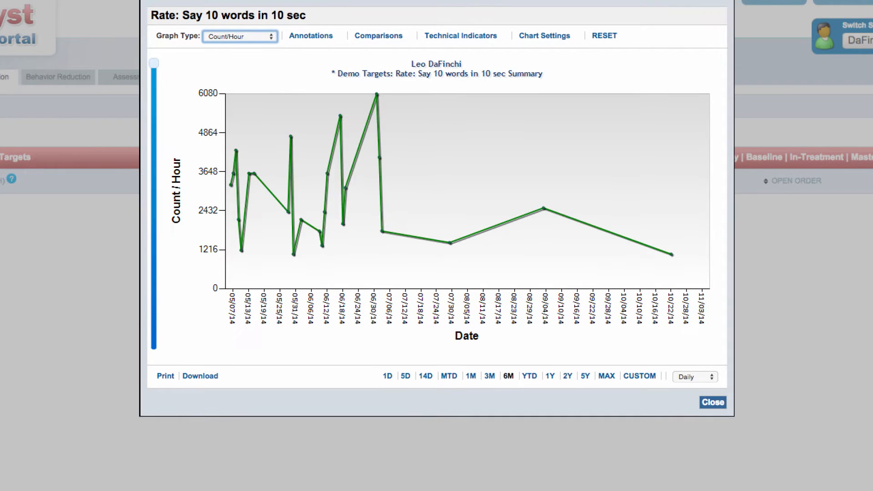
click(239, 37)
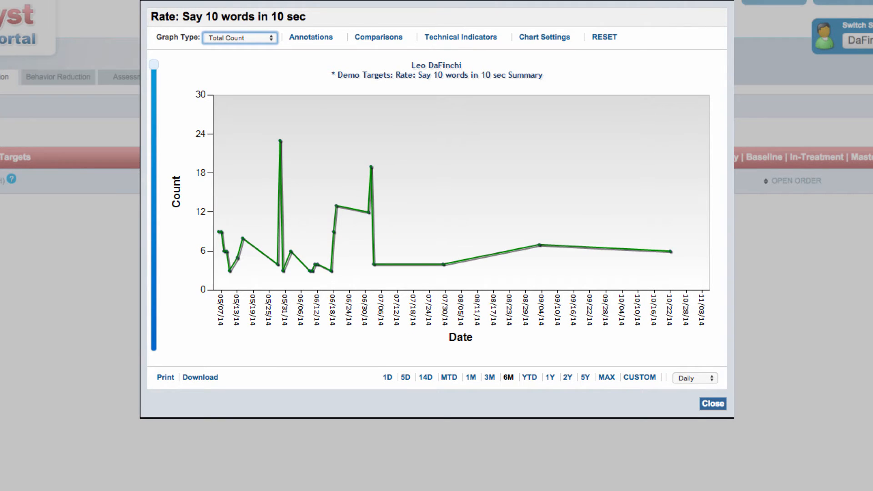
click(239, 37)
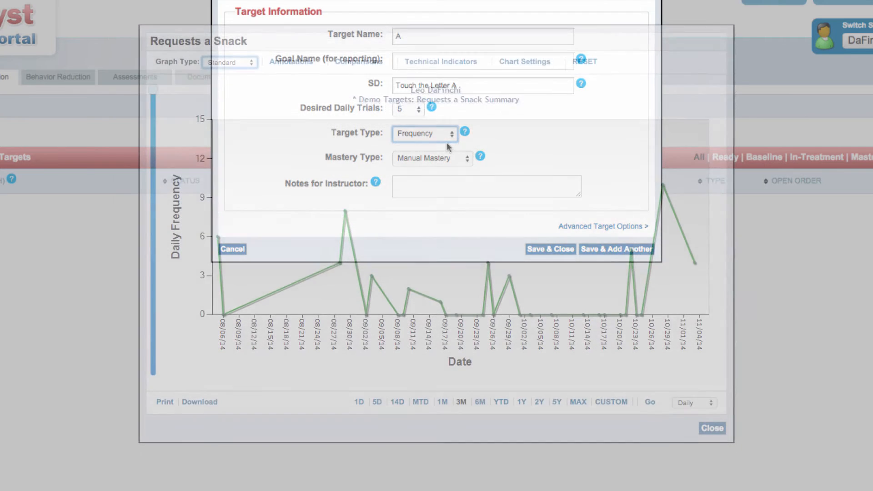
- Set type to Frequency, view the snack-requests chart as cumulative frequency, and close it
click(232, 249)
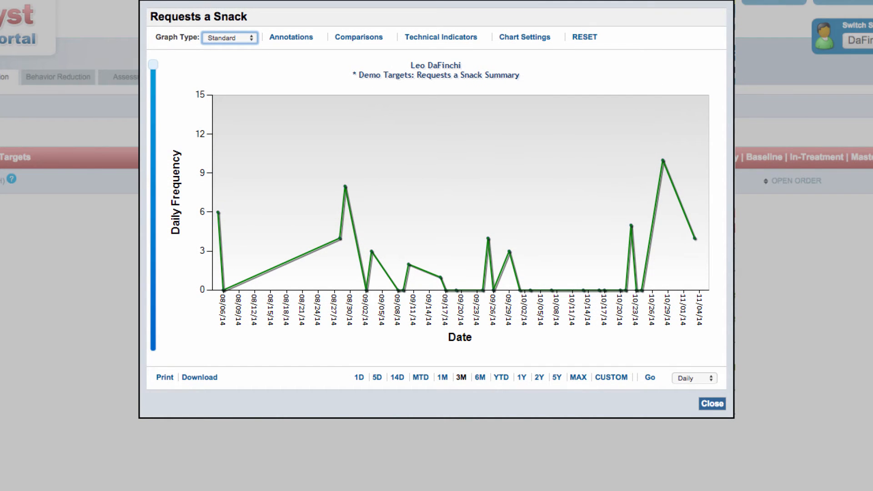
click(228, 36)
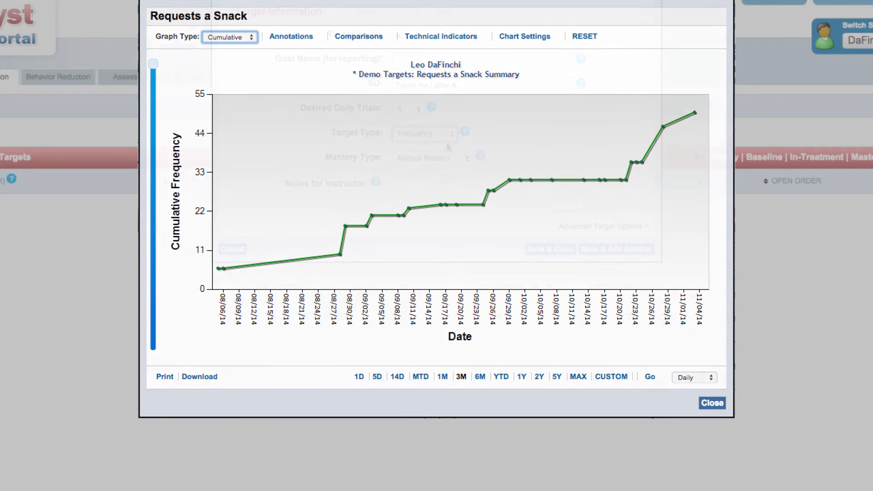
click(711, 403)
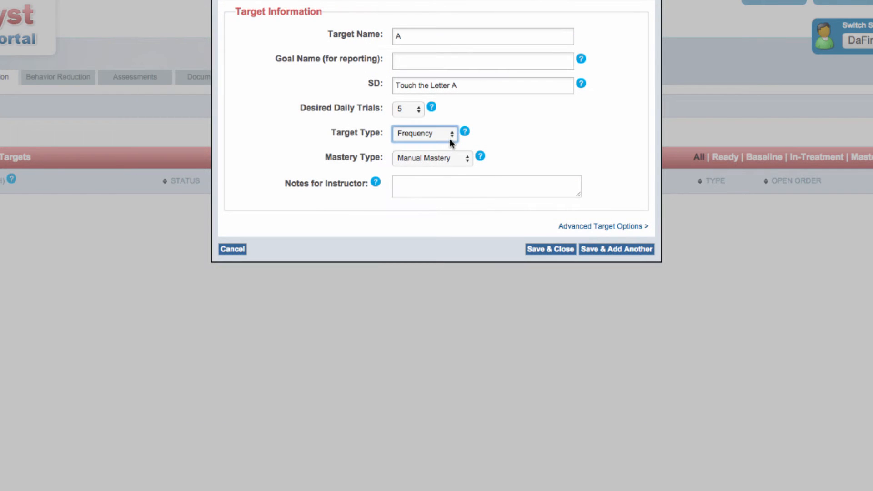
- Set target A's type to Jump-To with manual mastery and 5 daily trials
click(423, 132)
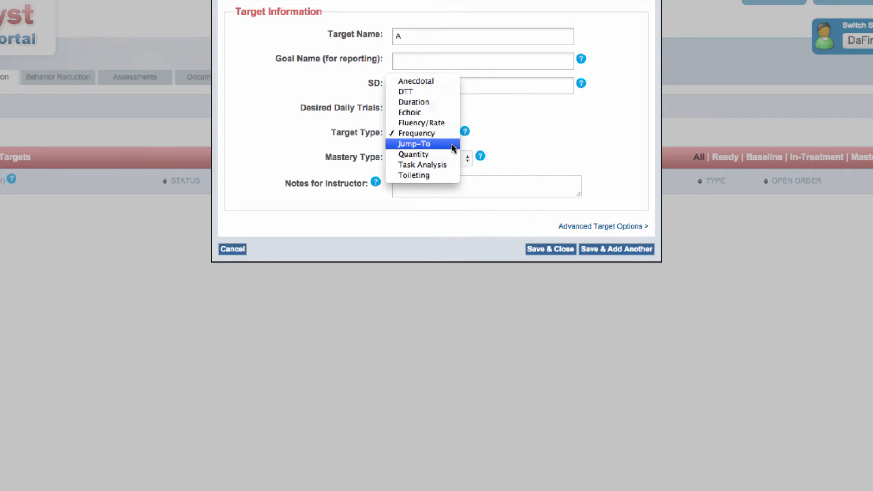
click(414, 143)
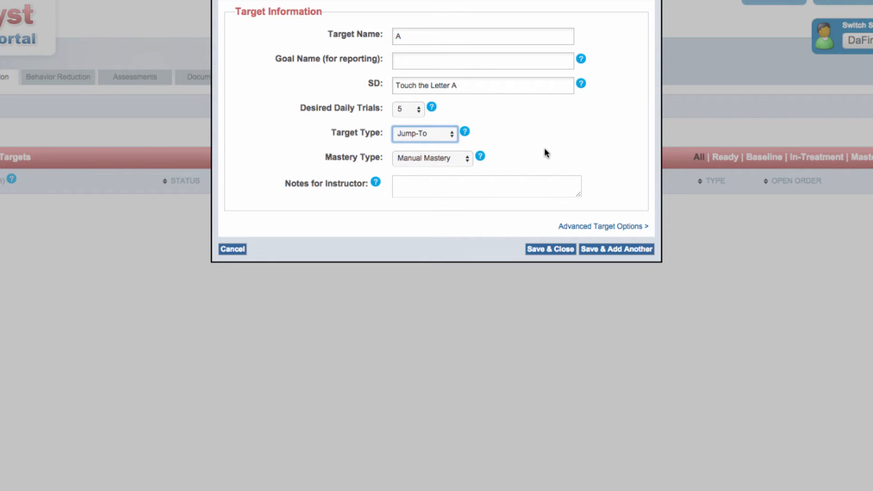
mouse_move(459, 135)
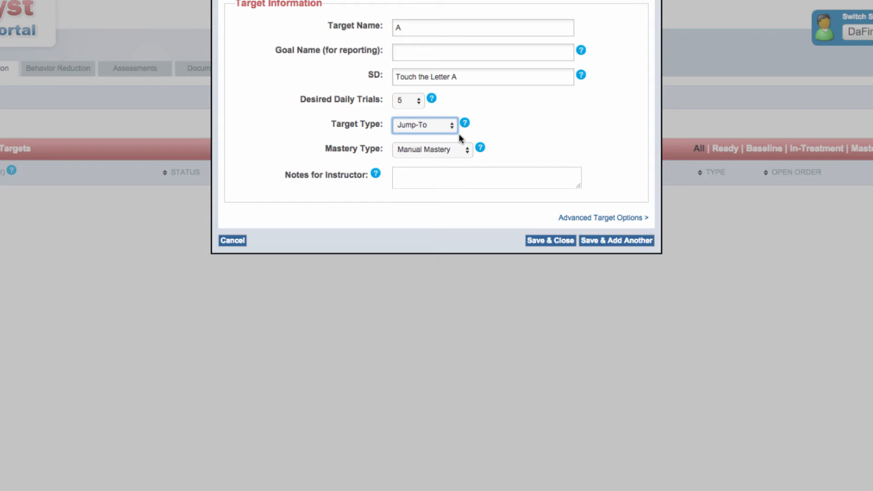
mouse_move(455, 134)
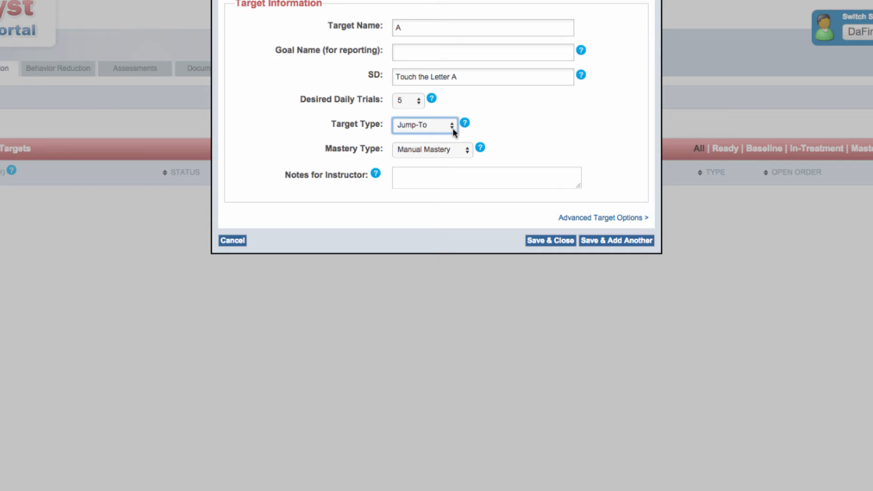
- Set type to Quantity and view the test score chart as average quantity
click(424, 125)
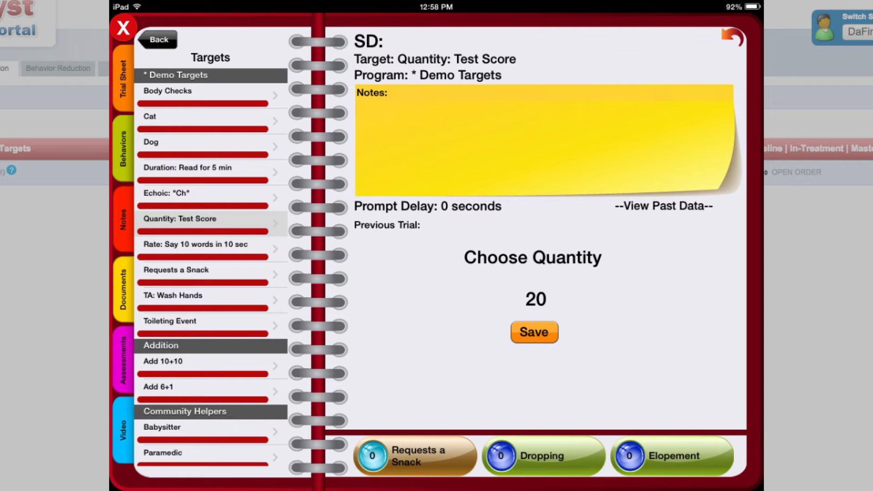
click(664, 206)
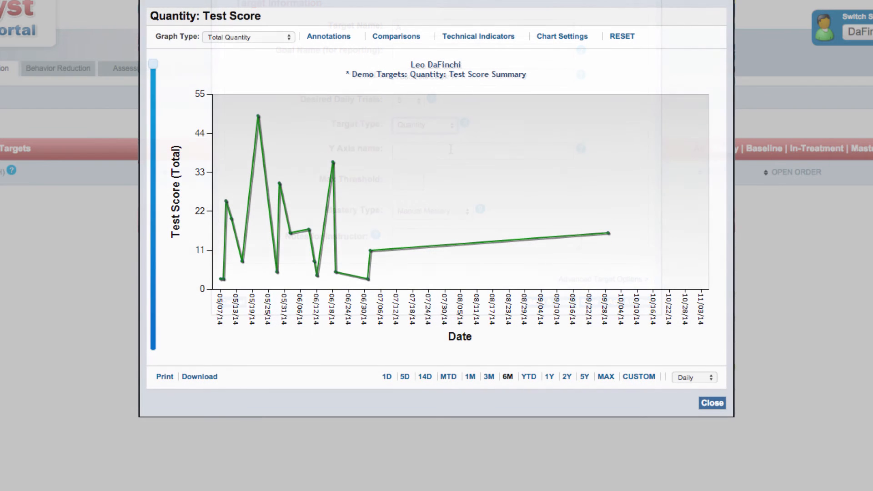
click(247, 35)
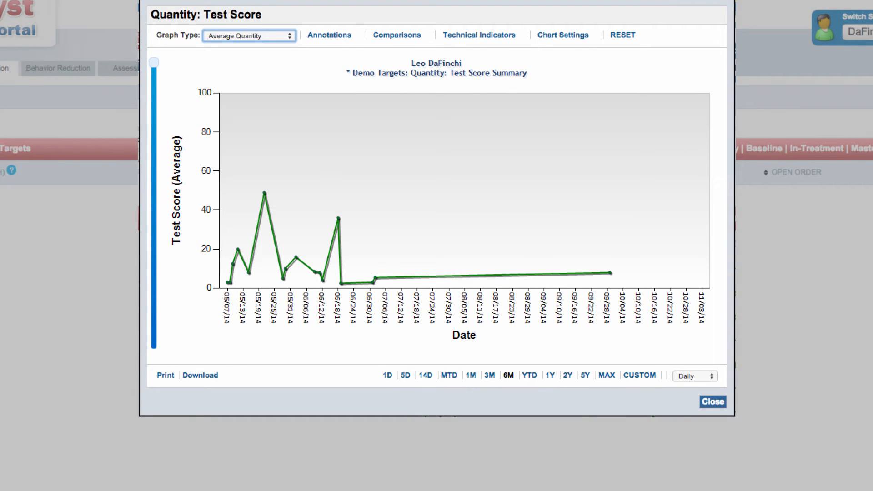
click(248, 35)
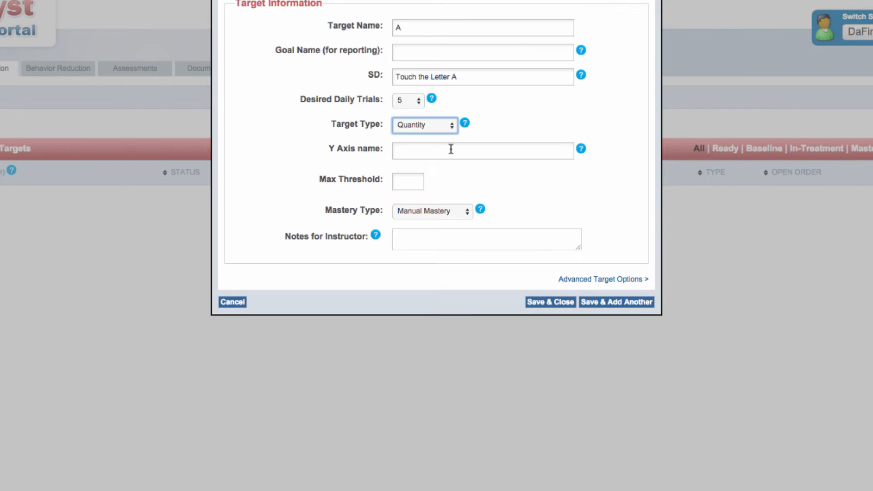
mouse_move(446, 140)
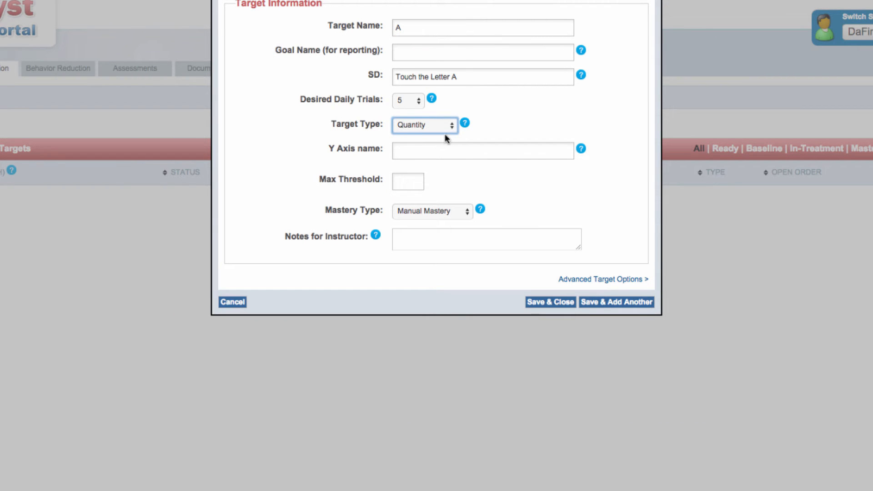
- Set type to Task Analysis and view the chart for the 'Turn on water' step
click(424, 125)
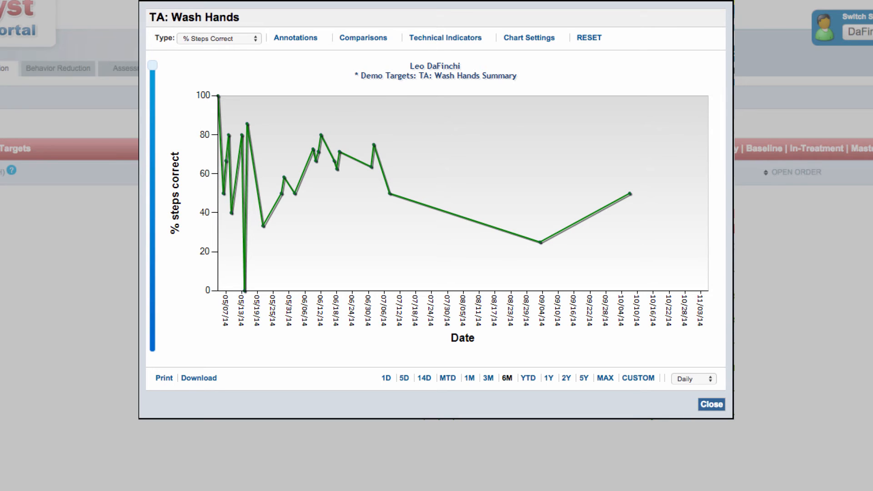
click(218, 38)
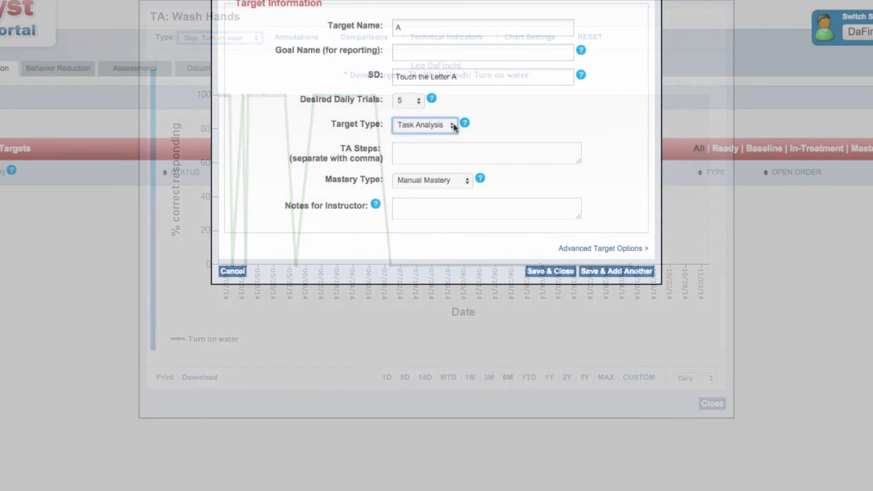
click(425, 125)
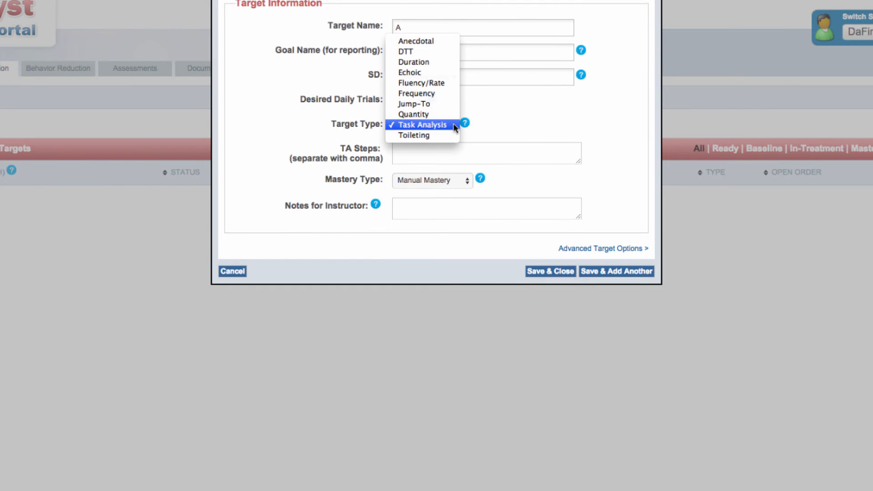
- Set type to Toileting and cycle the chart through accidents, voids, sit durations, time of day, and percentages, then close it
click(413, 135)
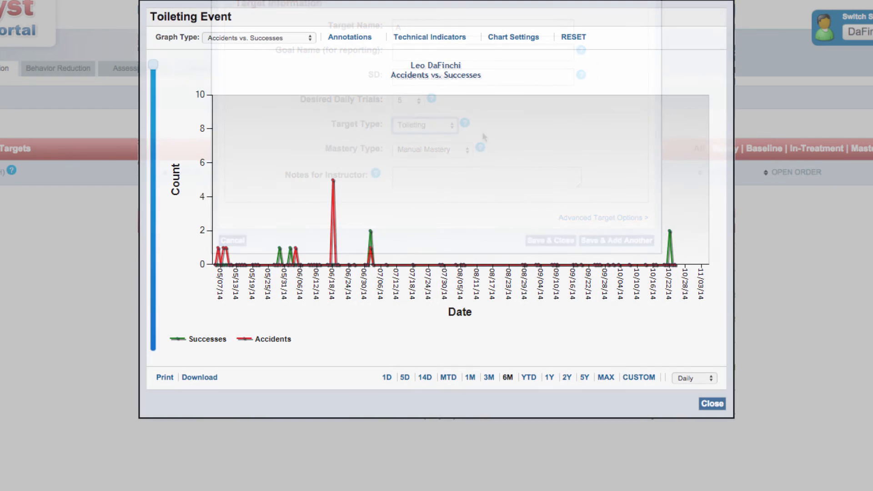
click(258, 37)
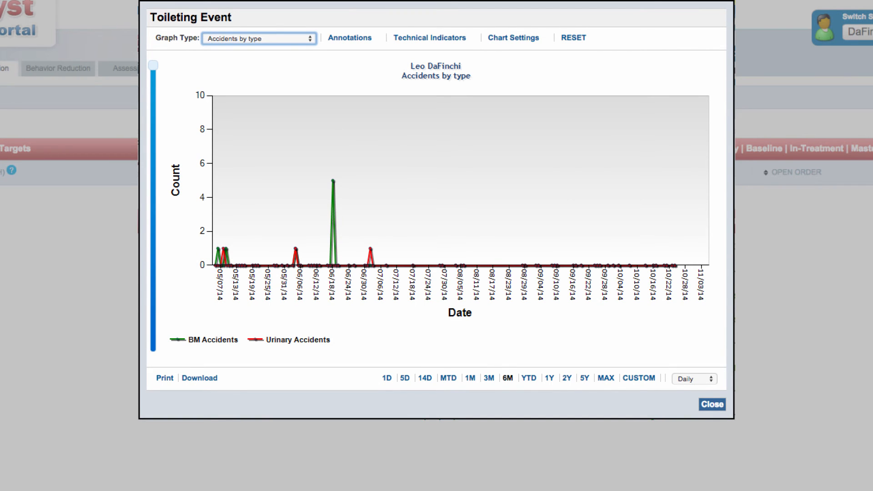
click(258, 37)
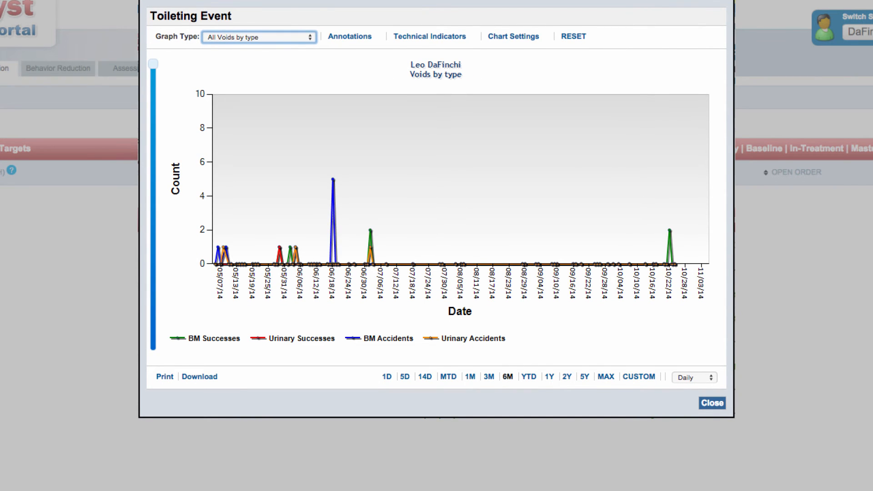
click(258, 36)
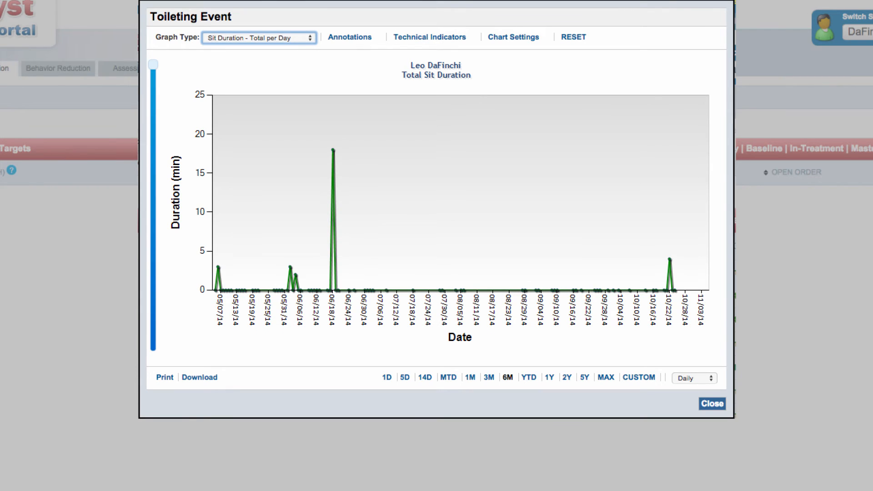
click(257, 38)
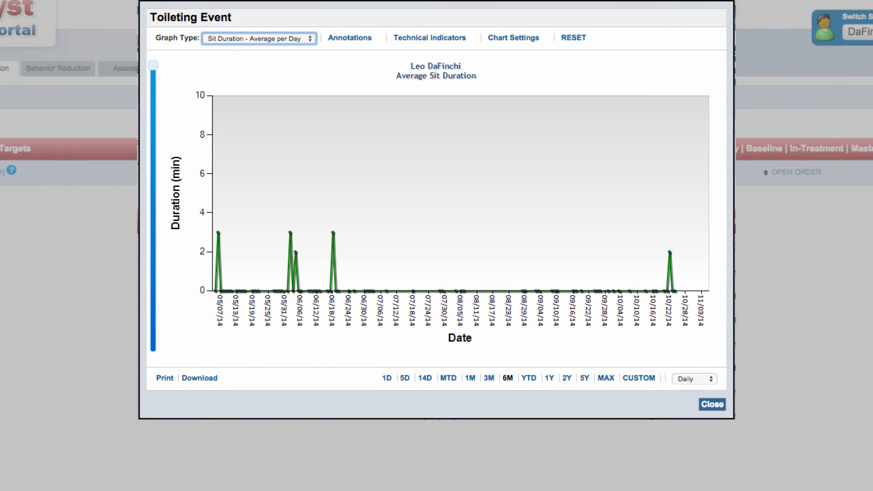
click(260, 38)
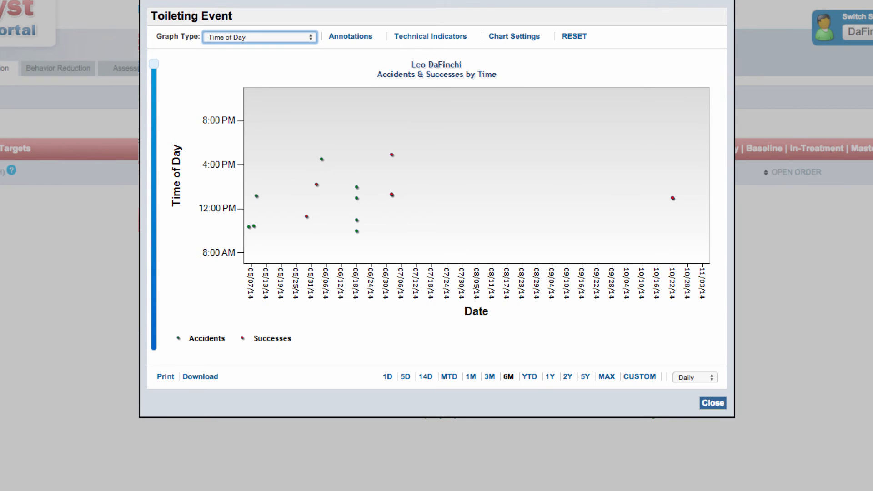
click(258, 37)
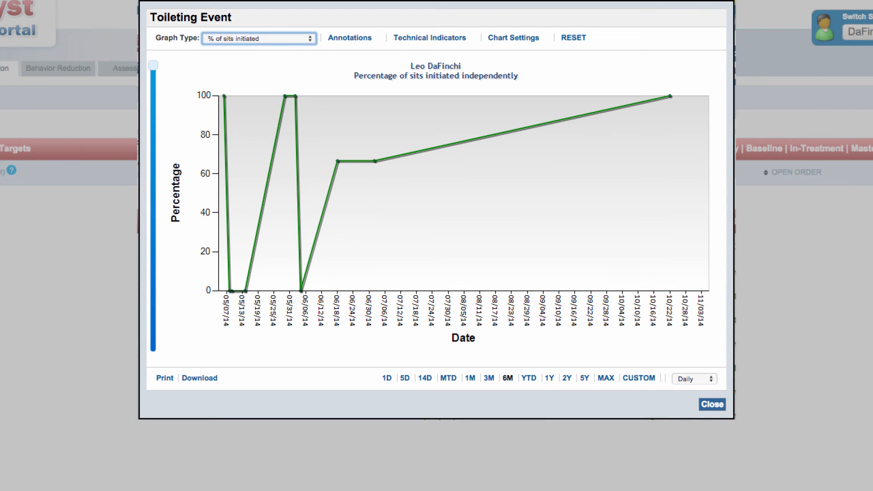
click(258, 37)
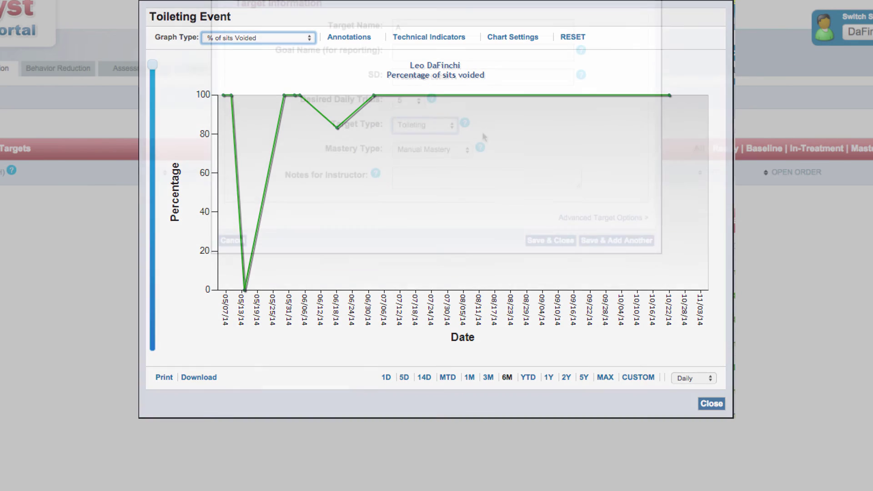
click(712, 404)
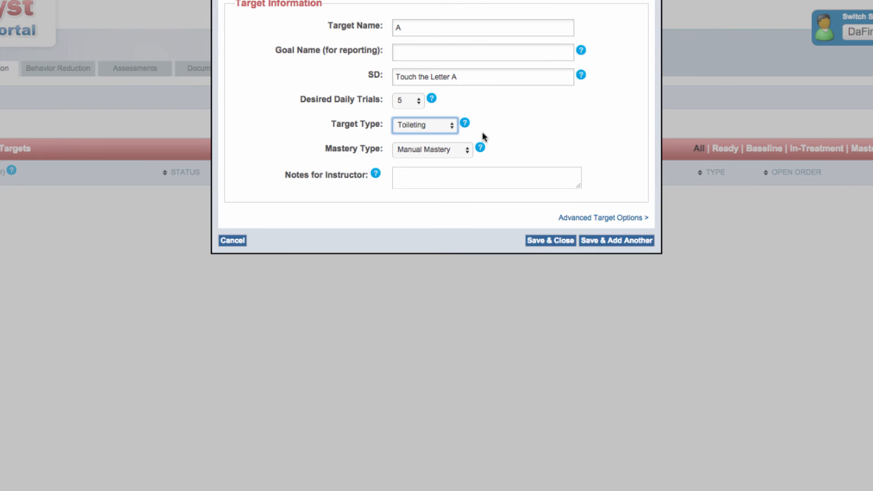
mouse_move(450, 133)
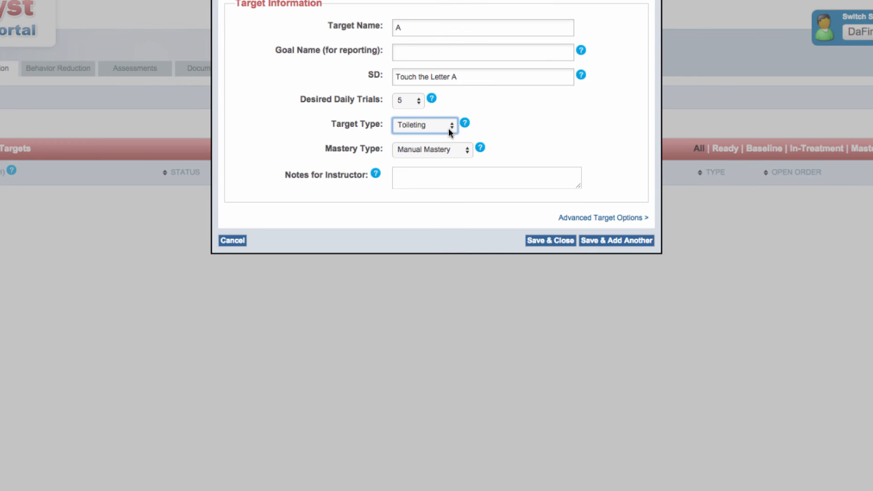
mouse_move(448, 147)
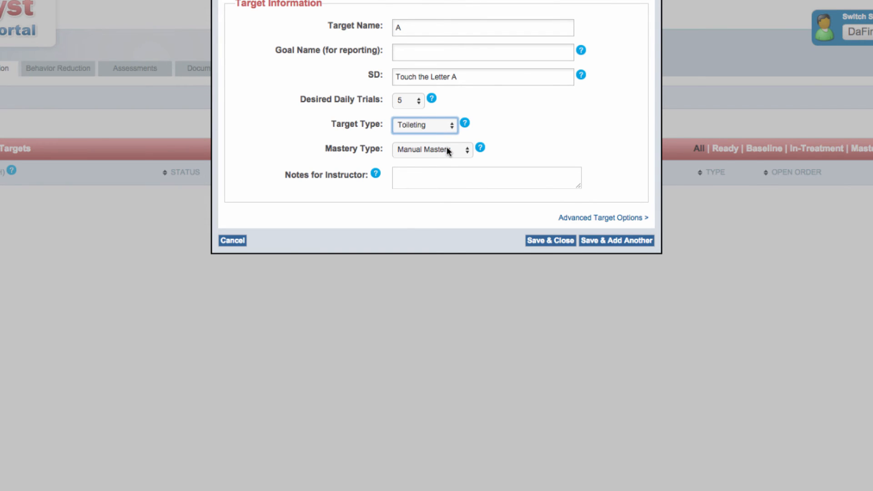
mouse_move(470, 153)
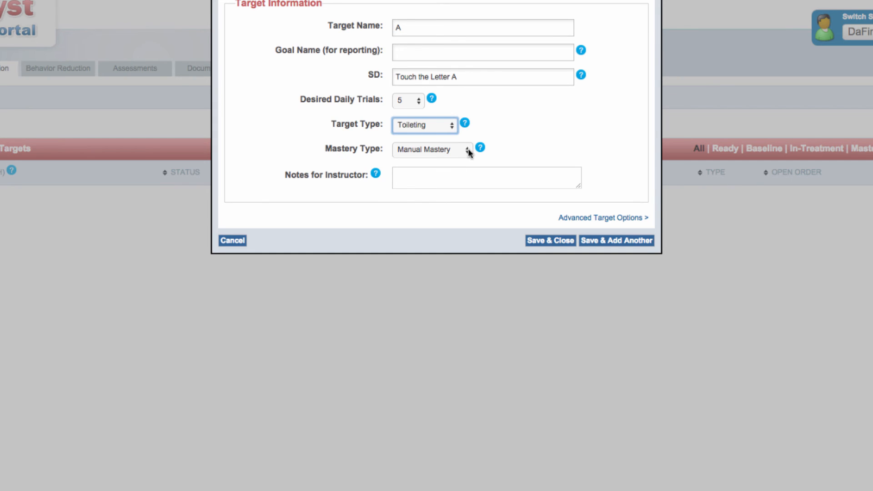
mouse_move(463, 134)
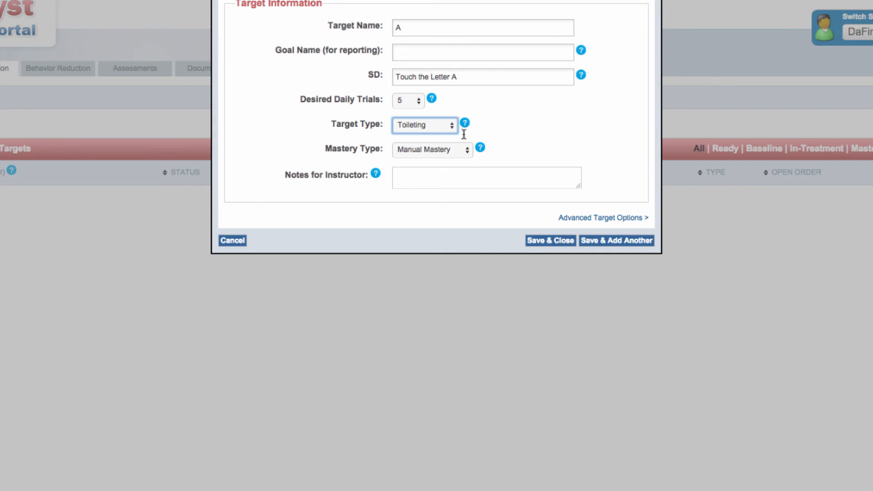
- Set target A's type to DTT, try Automatic Mastery, then leave mastery on Manual
click(425, 125)
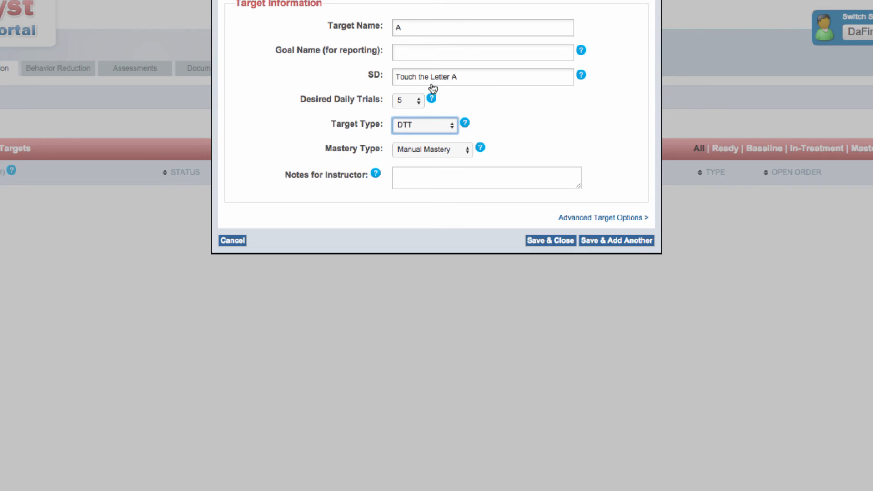
click(432, 149)
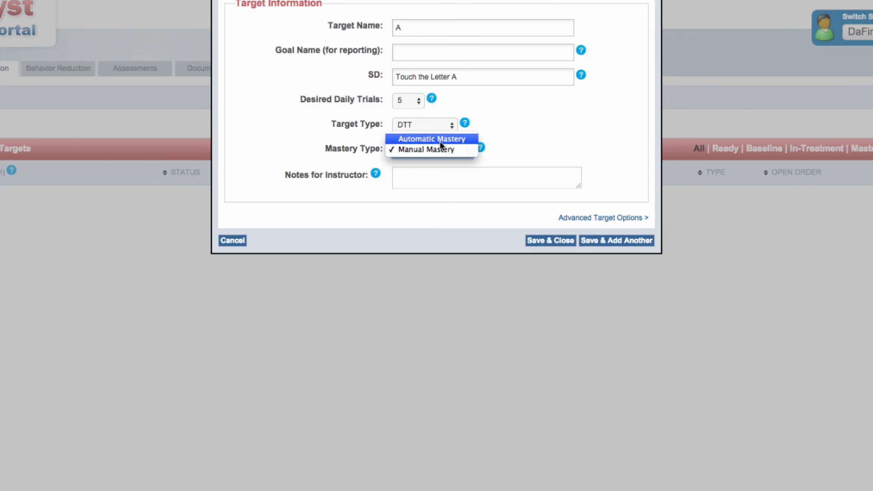
click(431, 138)
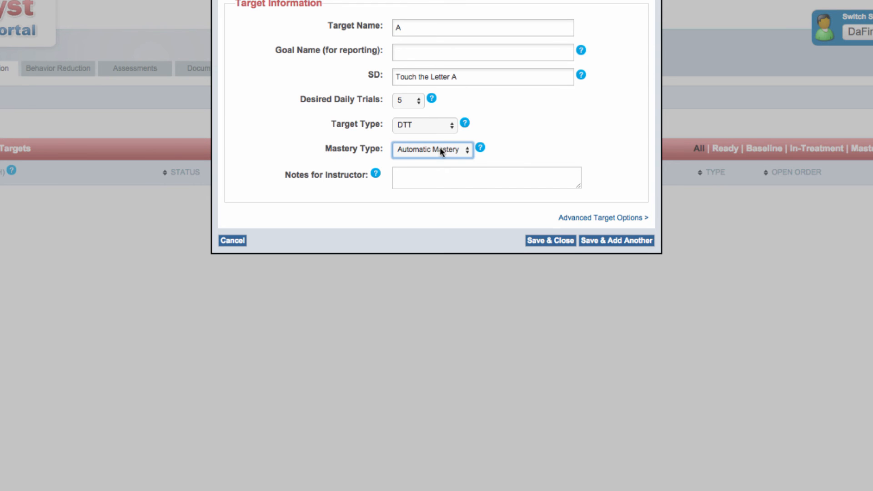
click(432, 150)
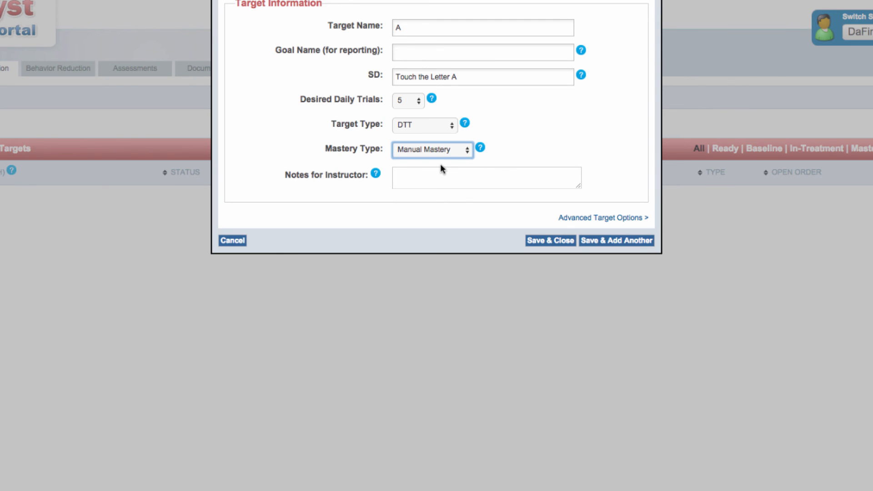
- Set target A's Mastery Type to Automatic Mastery
click(431, 149)
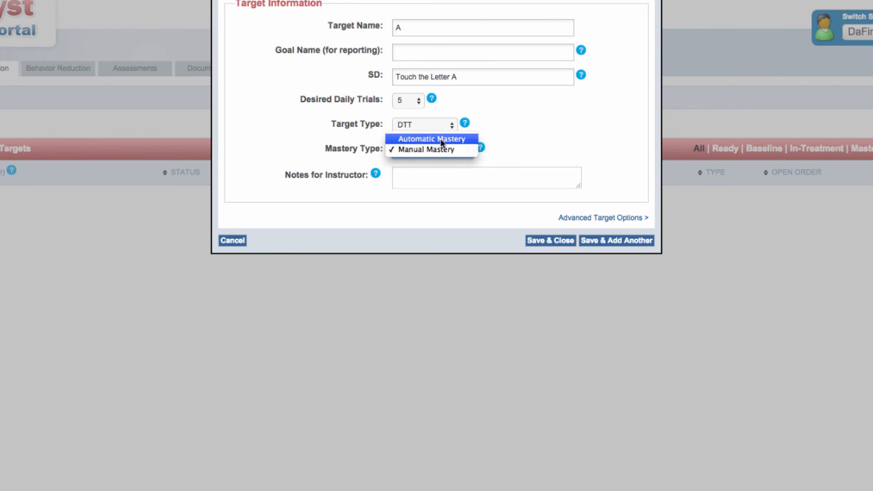
click(431, 138)
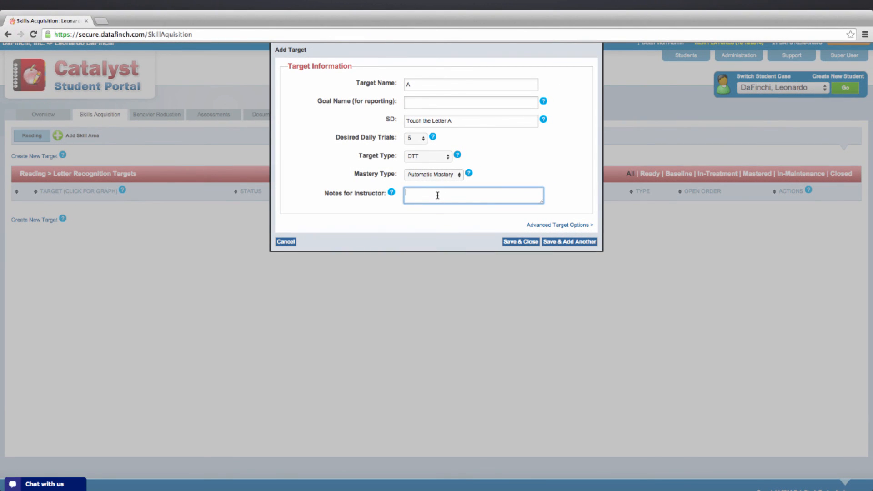
mouse_move(519, 242)
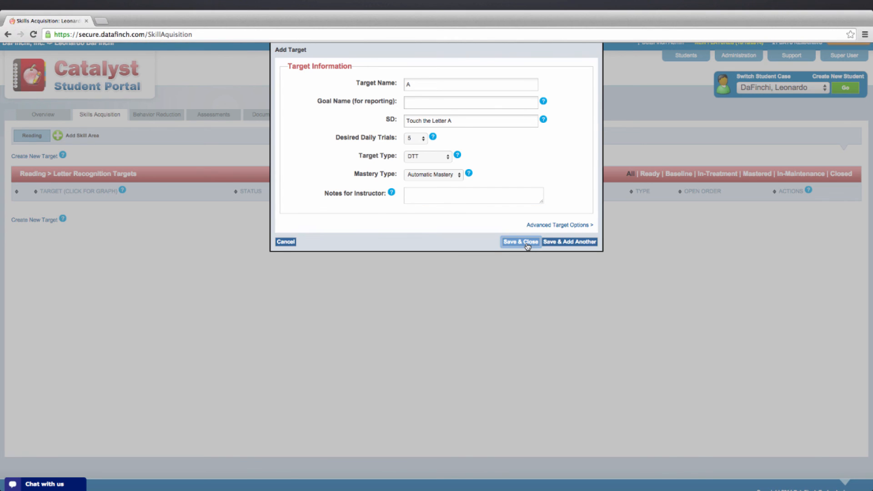
- Save and close target A, then view the Rename, Move and Delete options on its row
click(520, 242)
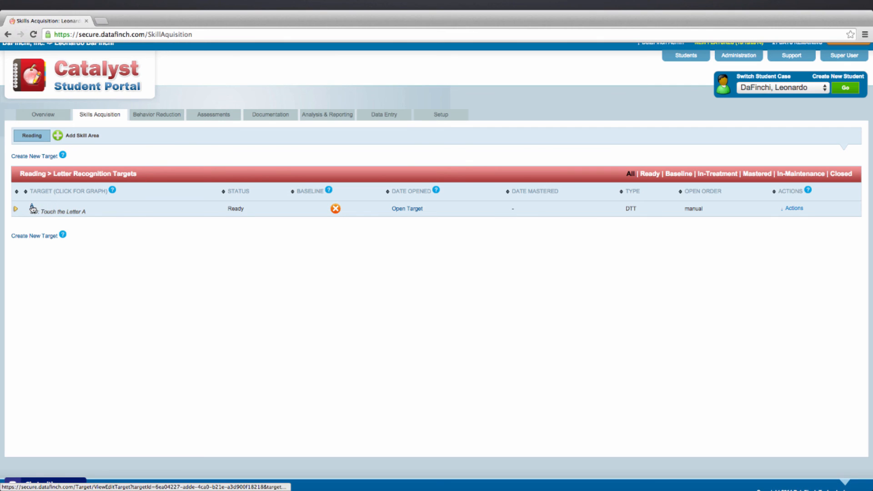
right_click(45, 209)
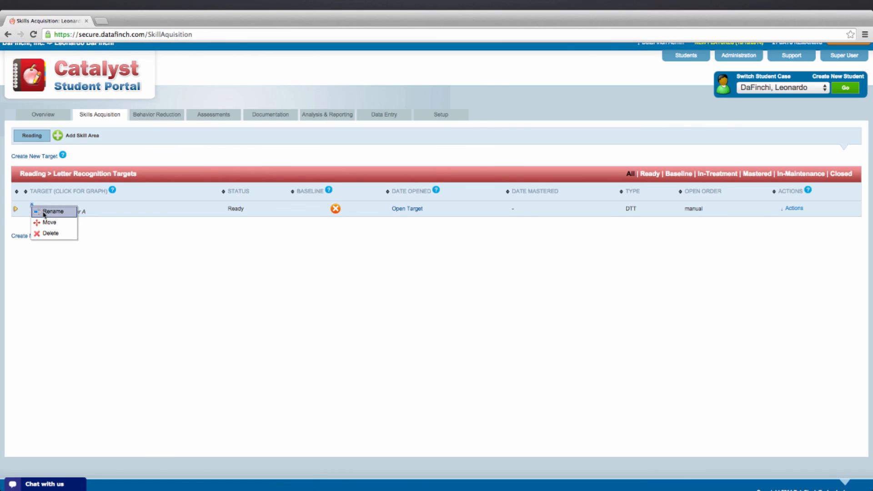
mouse_move(53, 233)
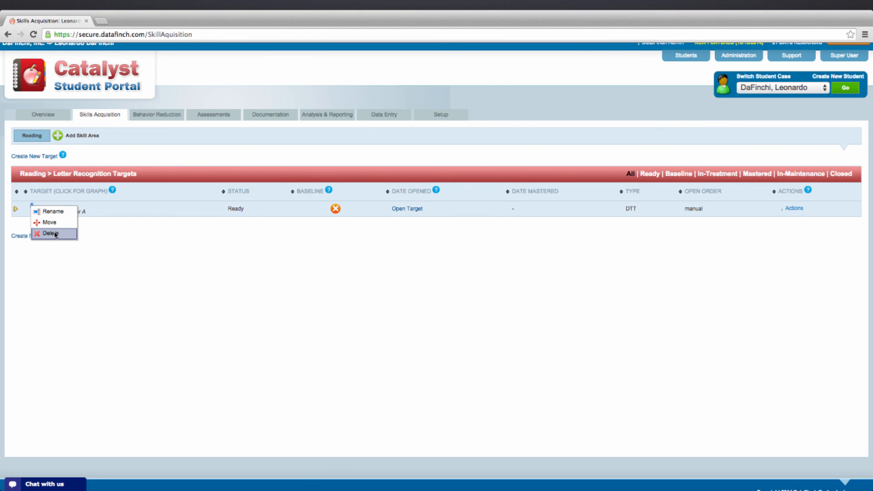
mouse_move(270, 236)
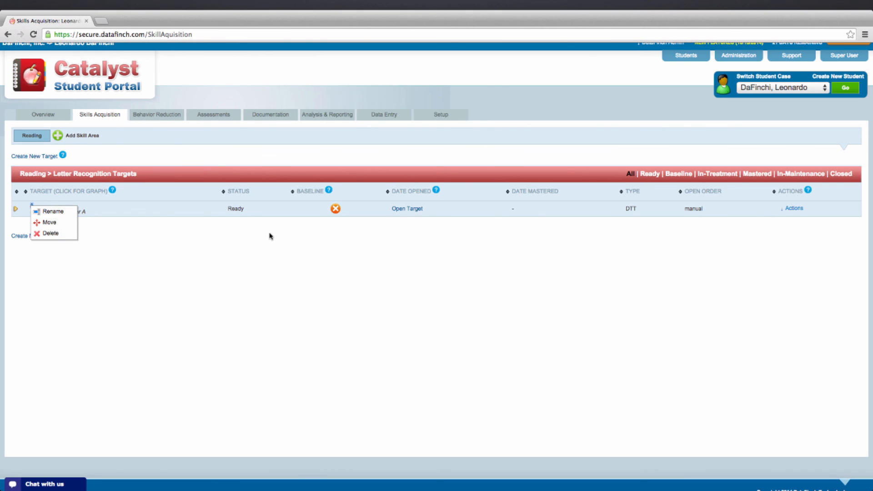
mouse_move(366, 236)
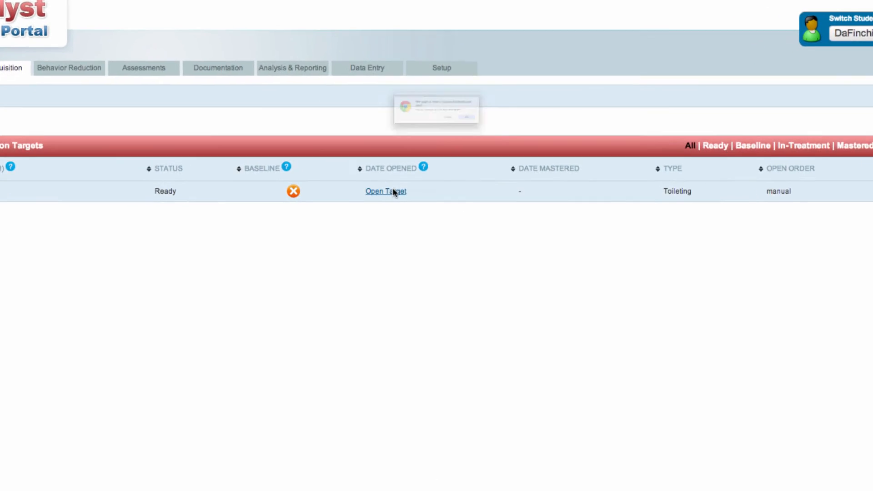
- Open the target and confirm, making it In-Treatment with date opened 07/17/2014
click(385, 191)
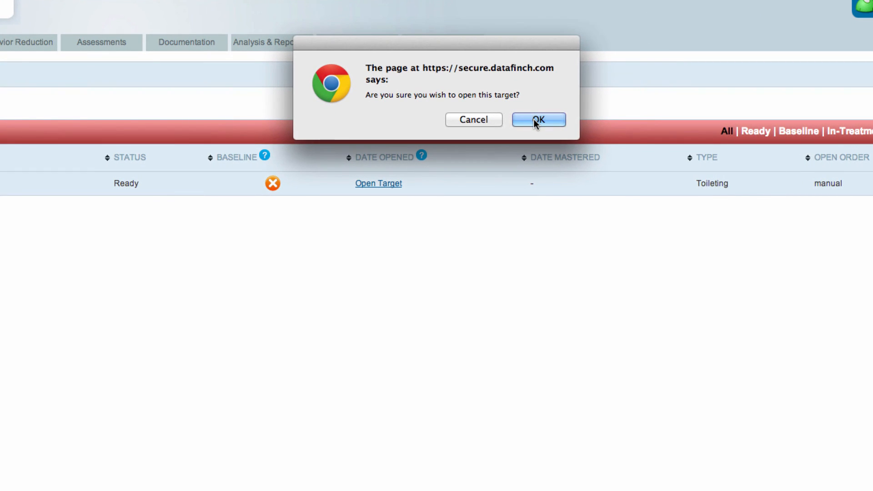
click(538, 120)
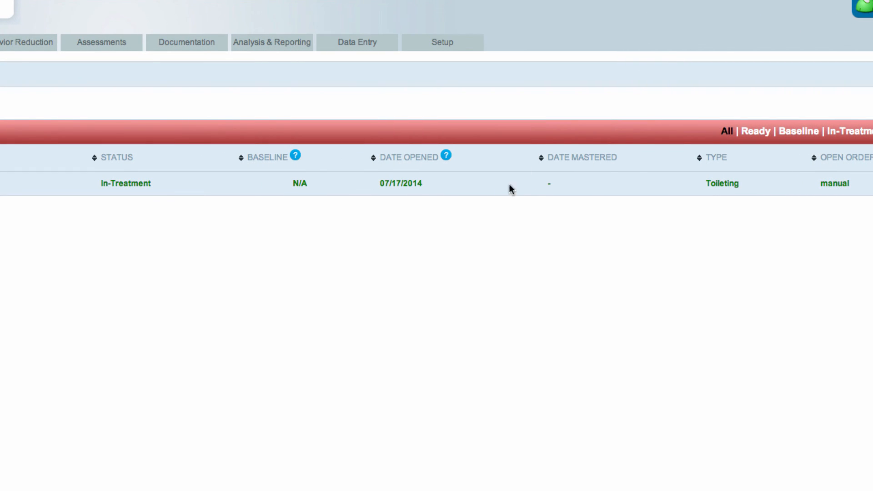